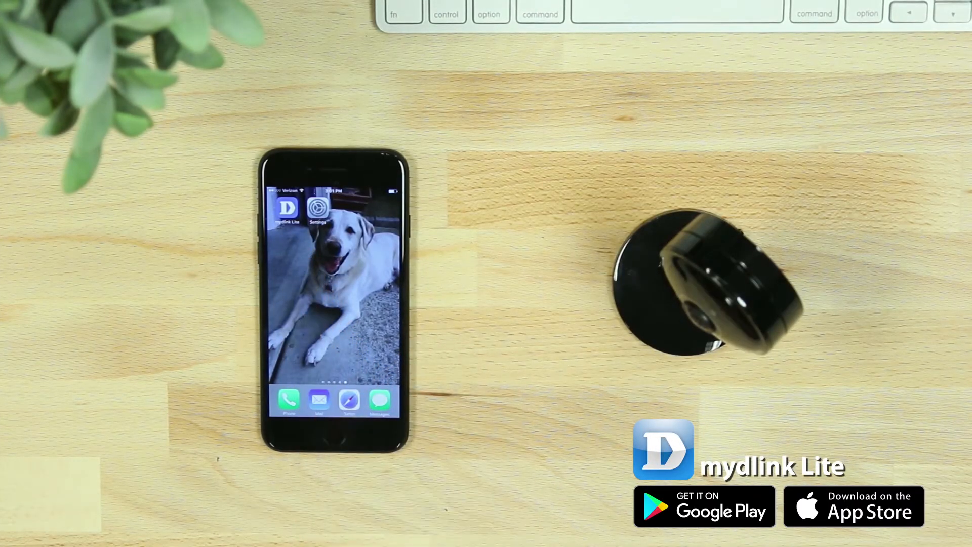
# Launch mydlink Lite and begin new camera setup from the sign-in screen
pyautogui.click(287, 207)
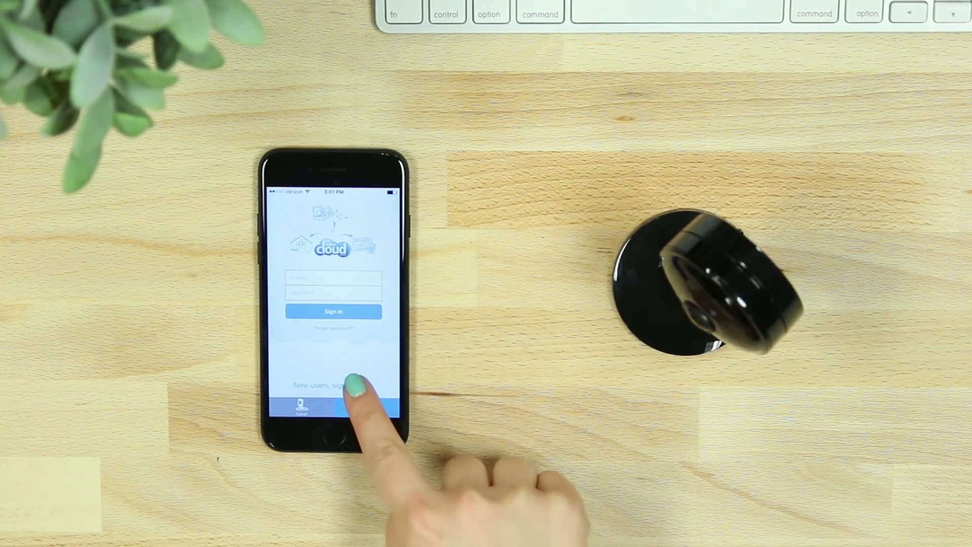
pyautogui.click(333, 385)
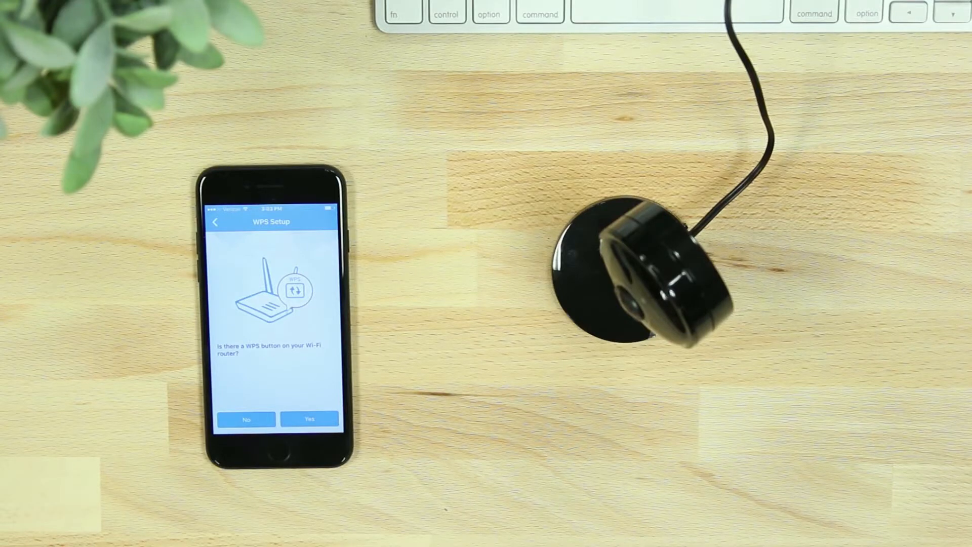
# Confirm the router has a WPS button and continue after pressing it to pair the camera
pyautogui.click(309, 419)
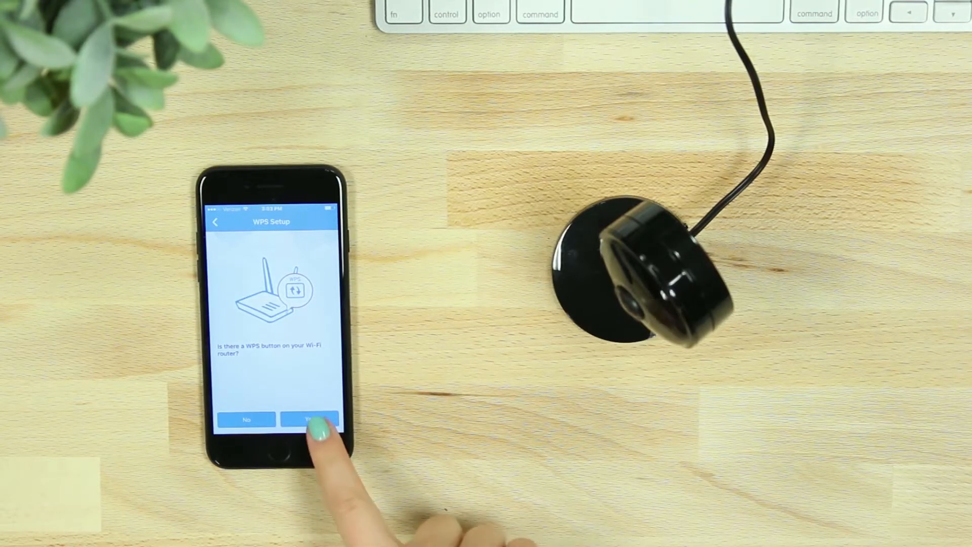
pyautogui.click(309, 420)
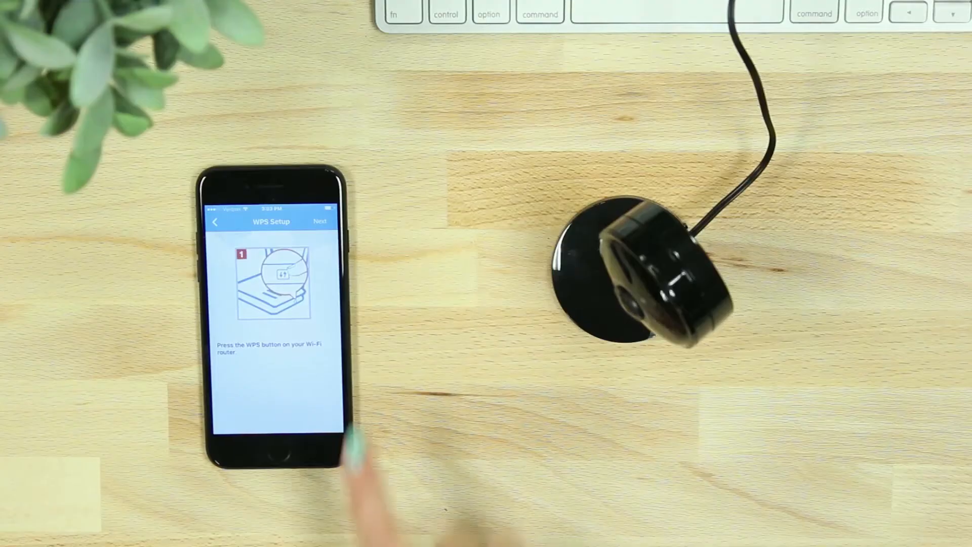
pyautogui.click(321, 221)
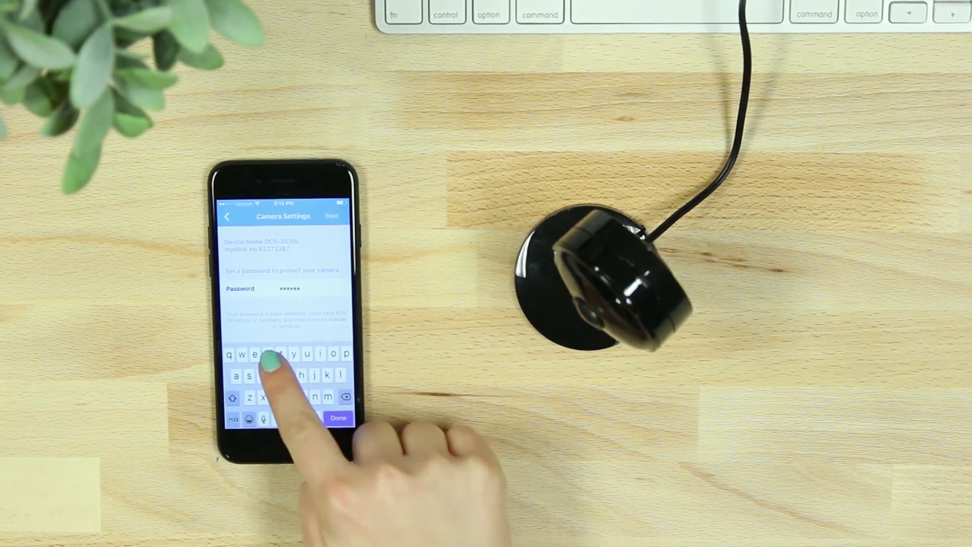
# Set a camera password, sign in to the existing mydlink account, and select DCS-2530L
pyautogui.click(338, 417)
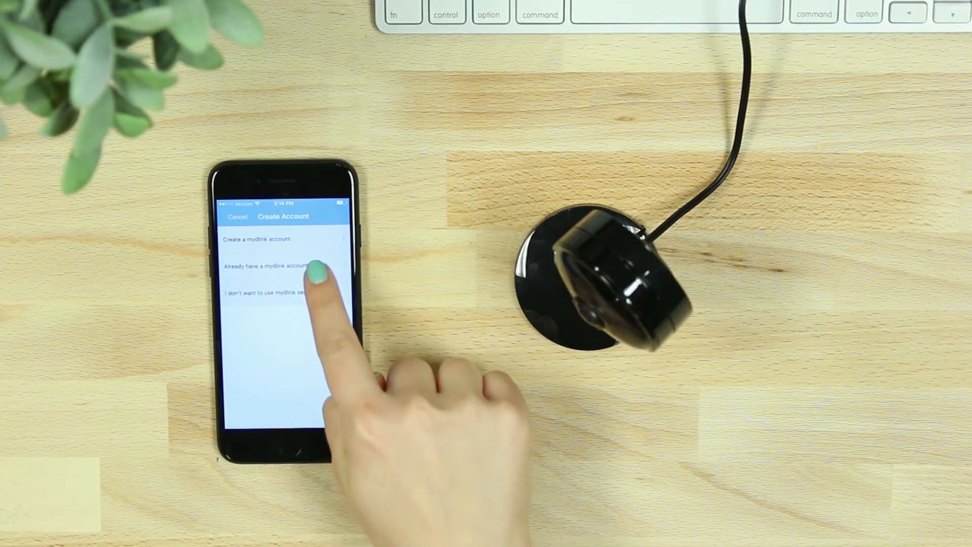
pyautogui.click(282, 266)
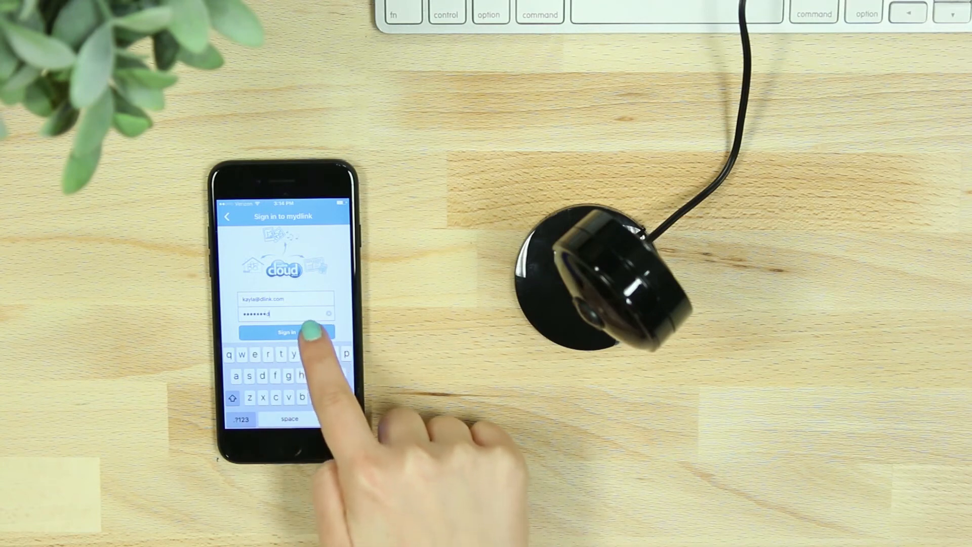
pyautogui.click(285, 332)
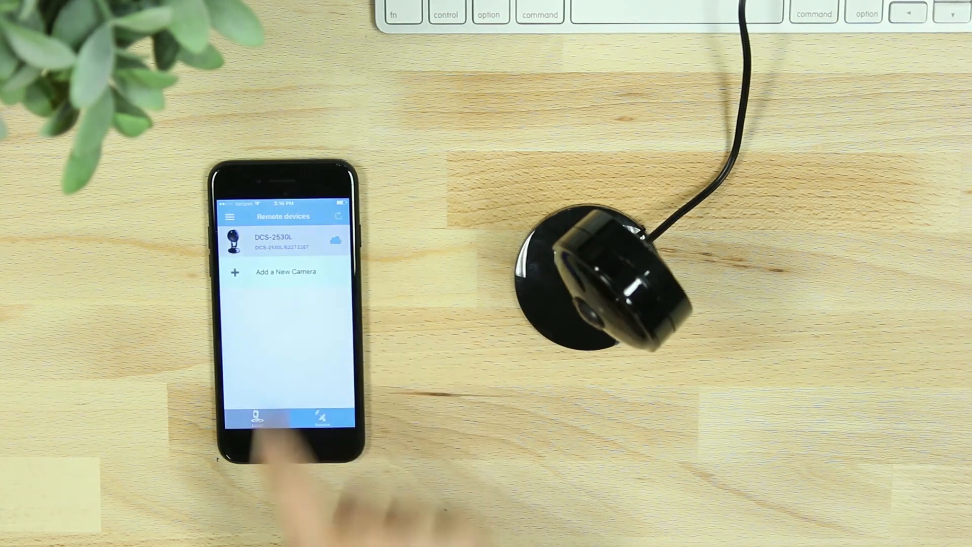
pyautogui.click(282, 242)
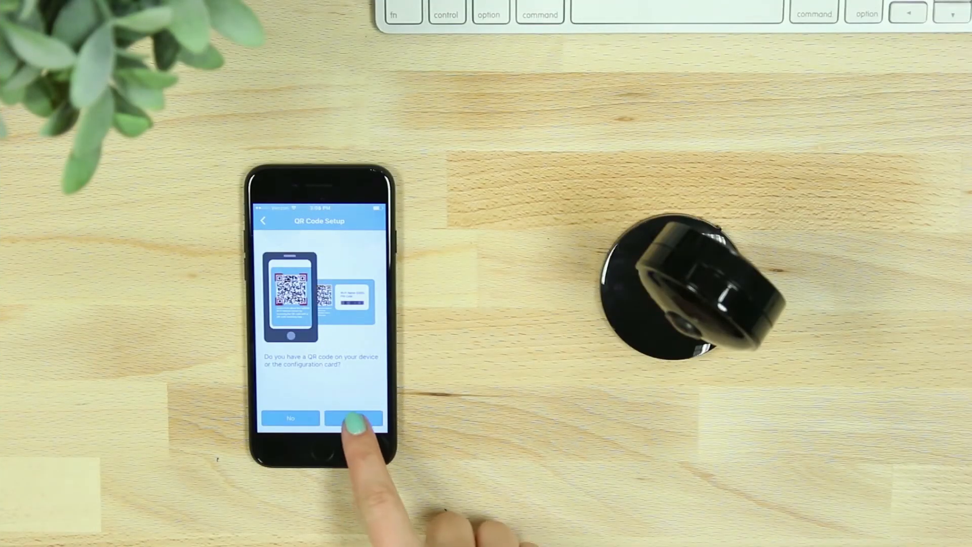
# Answer the QR code question, confirm power, choose no WPS, and confirm the blinking orange LED
pyautogui.click(353, 417)
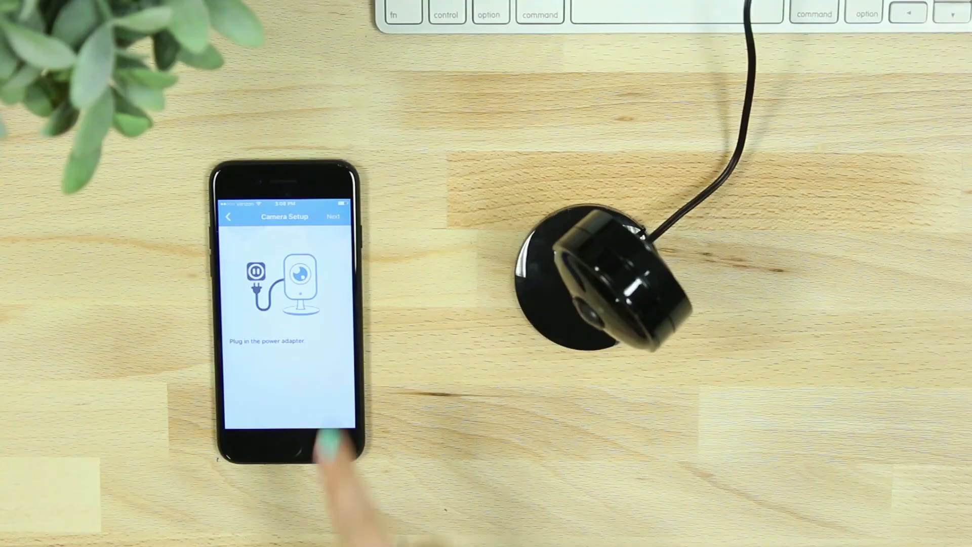
pyautogui.click(334, 216)
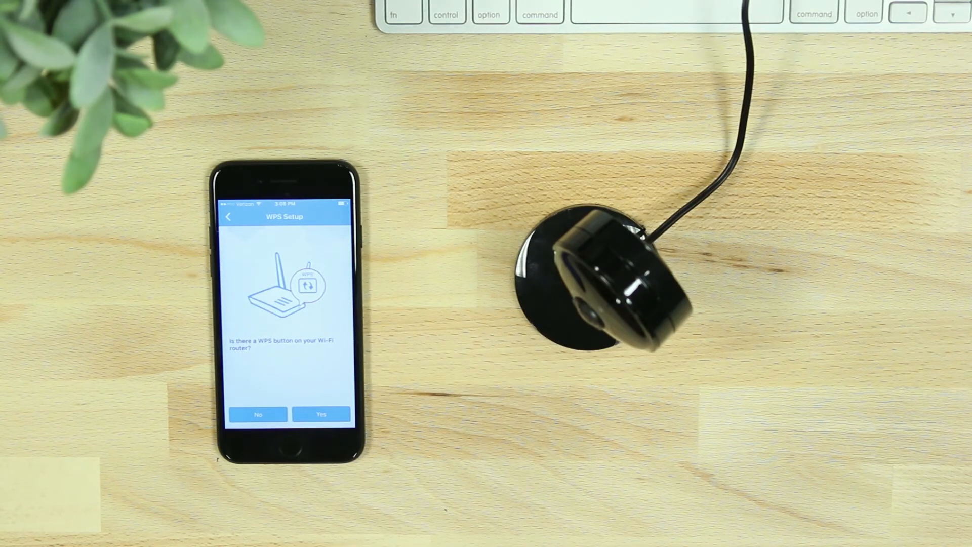
pyautogui.click(321, 414)
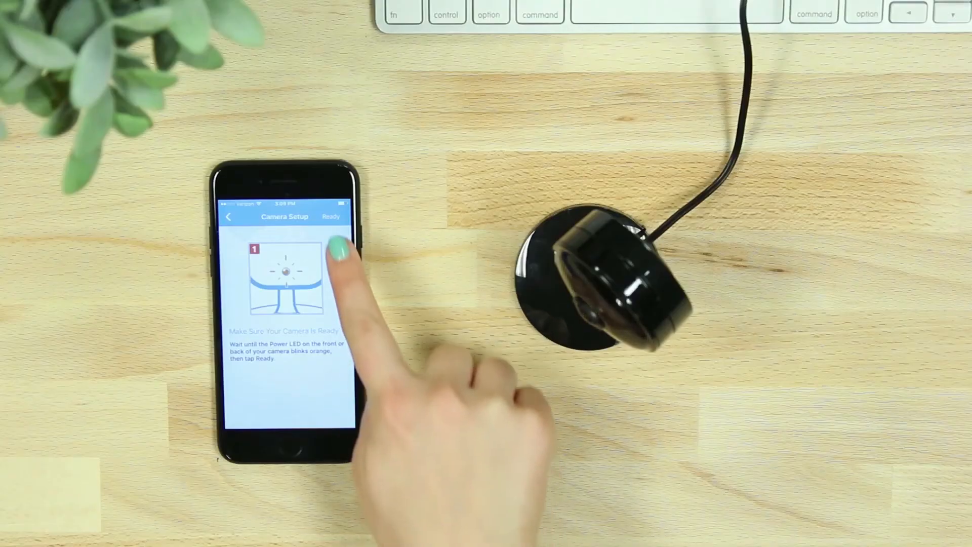
pyautogui.click(332, 216)
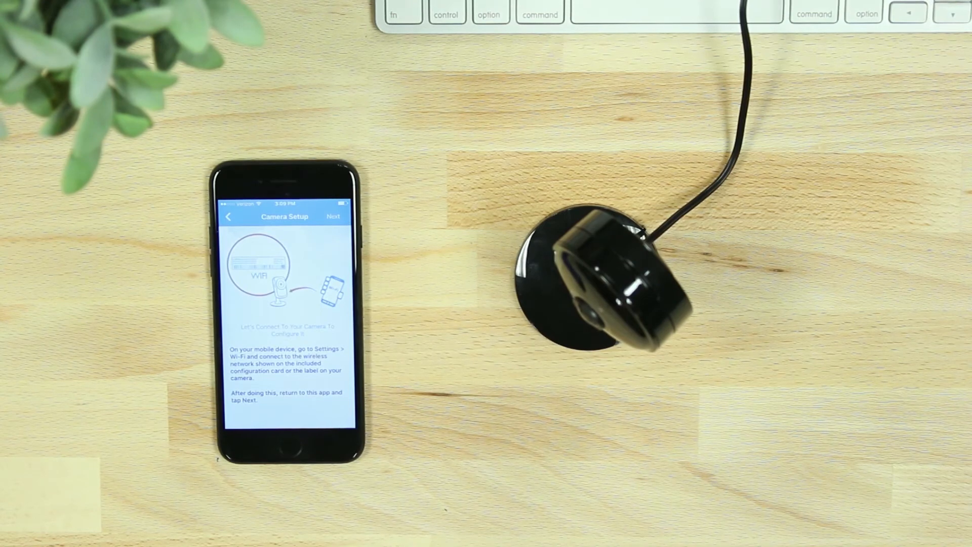
# After joining the camera's Wi-Fi, choose connected-home 2.4 as the camera's network
pyautogui.click(288, 443)
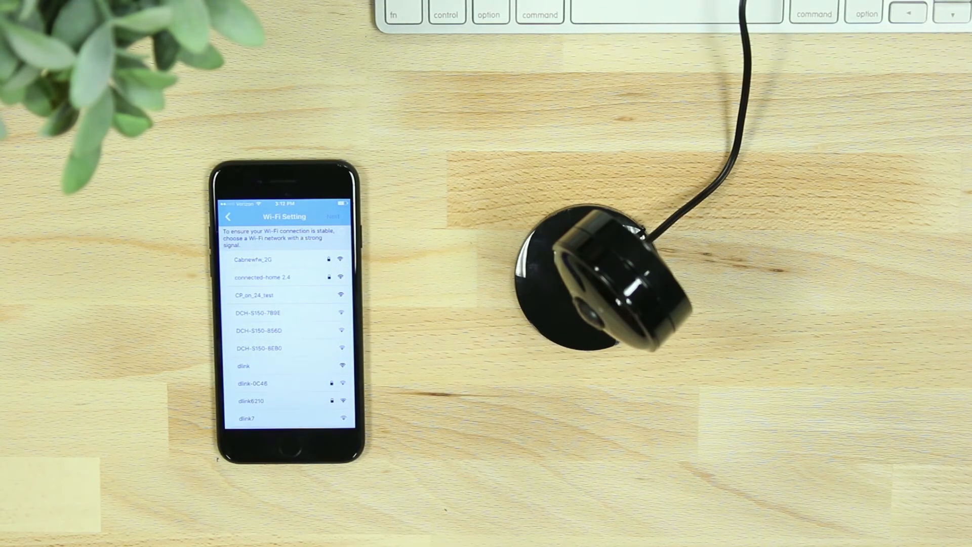
pyautogui.click(279, 276)
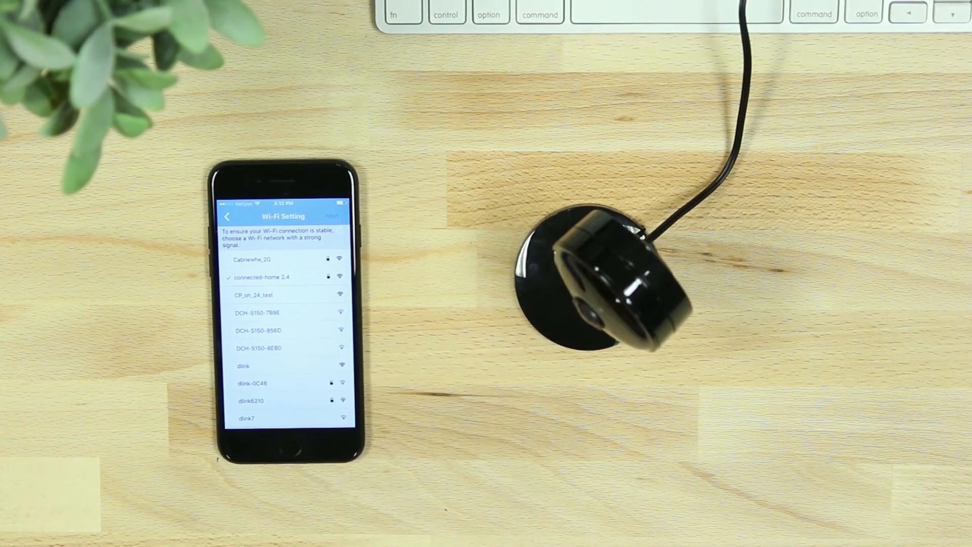
pyautogui.click(260, 277)
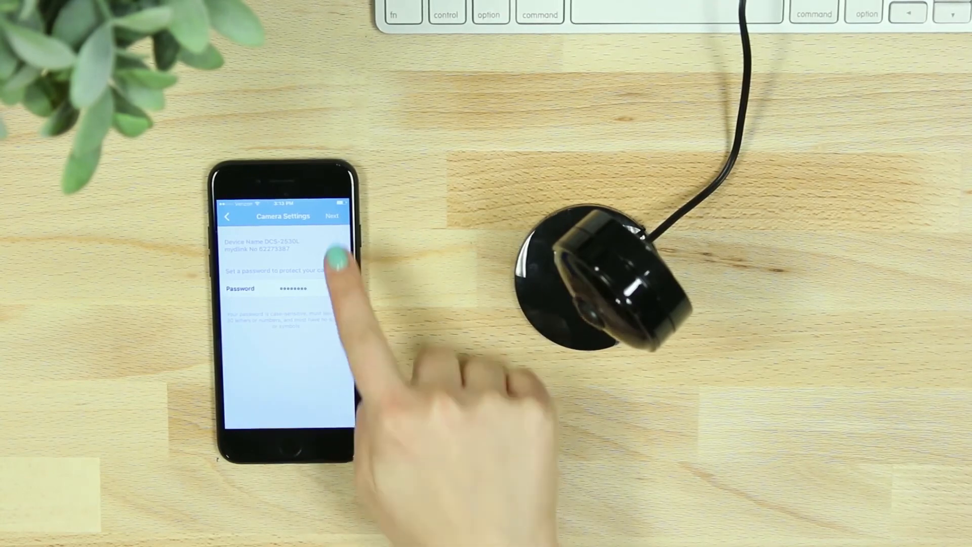
# Save the camera password, dismiss the time zone message, sign in, and open DCS-2530L live view
pyautogui.click(332, 216)
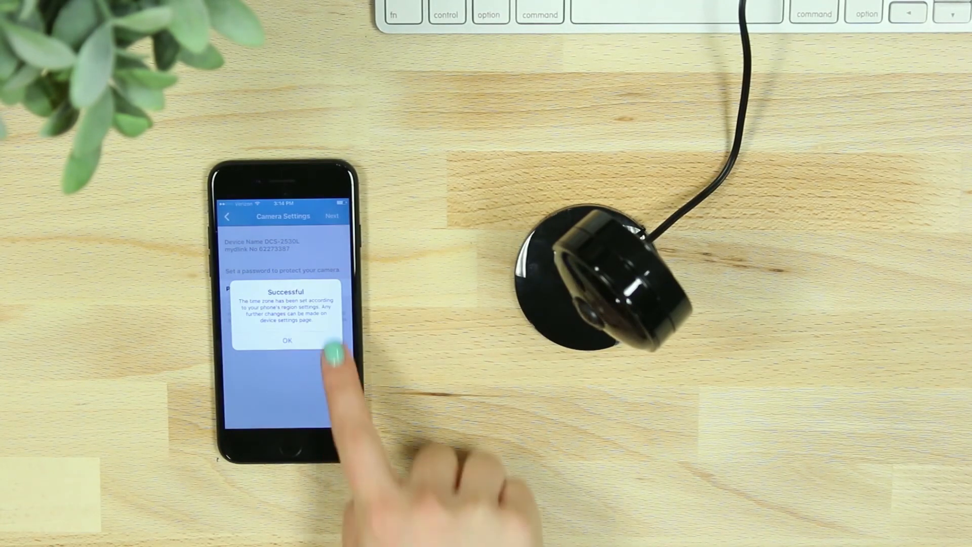
pyautogui.click(286, 341)
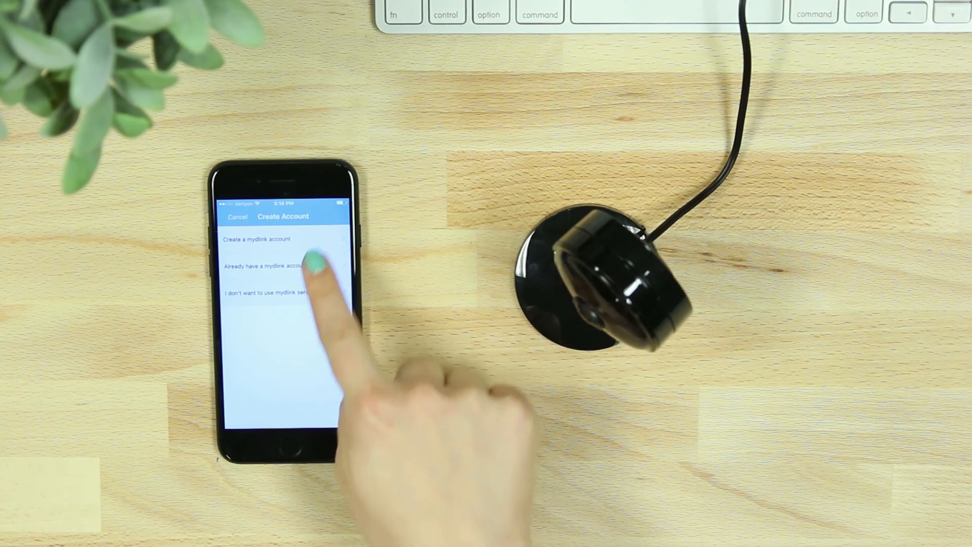
pyautogui.click(273, 265)
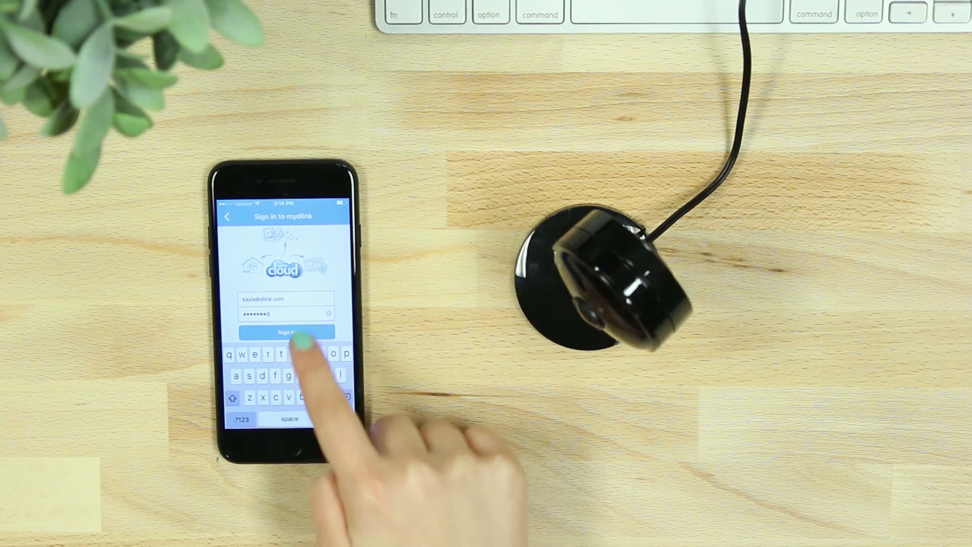
pyautogui.click(287, 332)
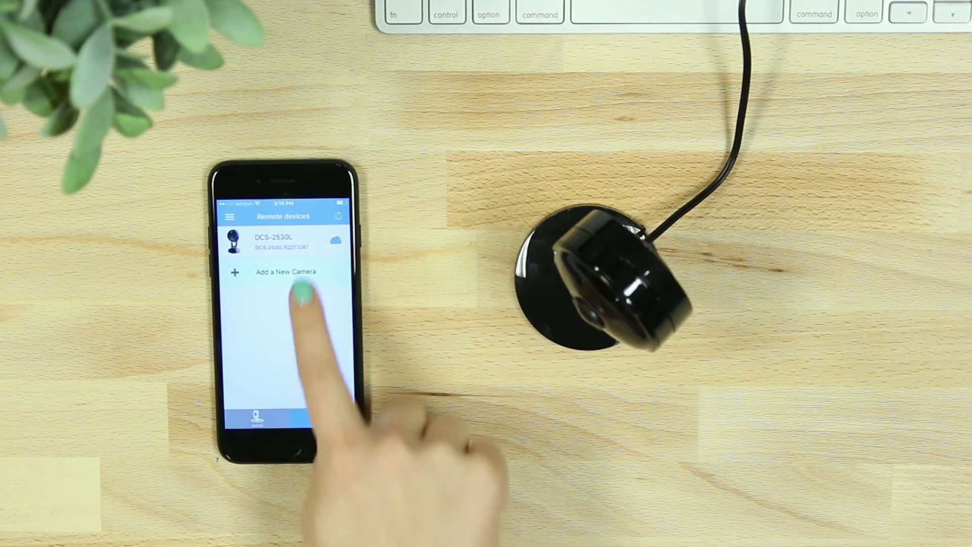
pyautogui.click(284, 242)
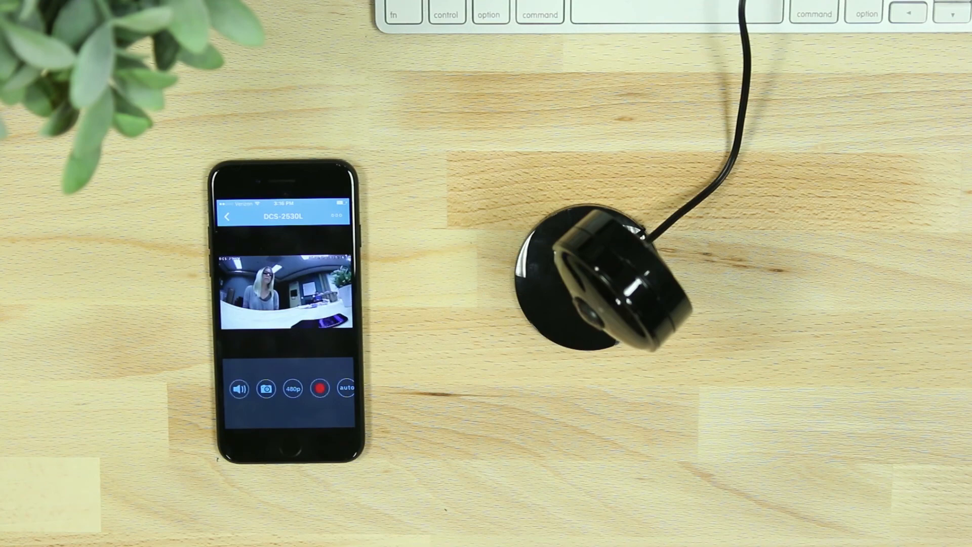